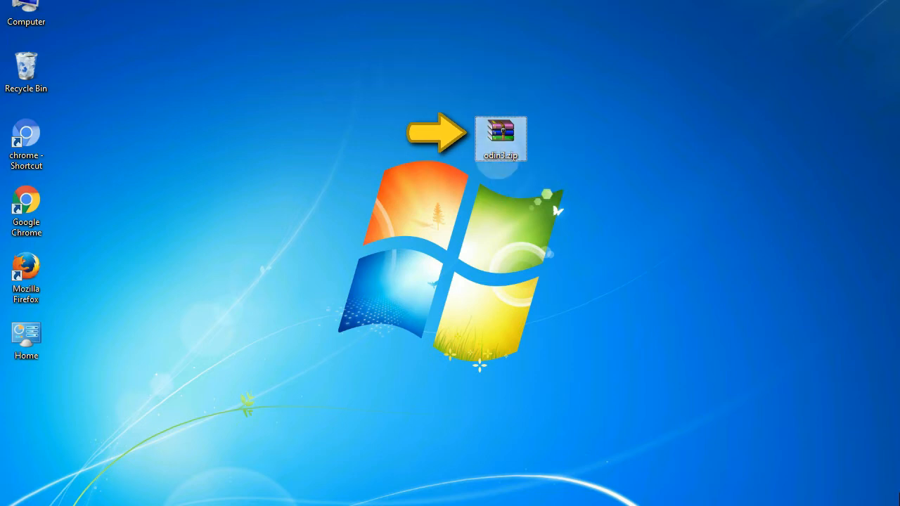
{"action": "mouse_move", "coordinate": [501, 137]}
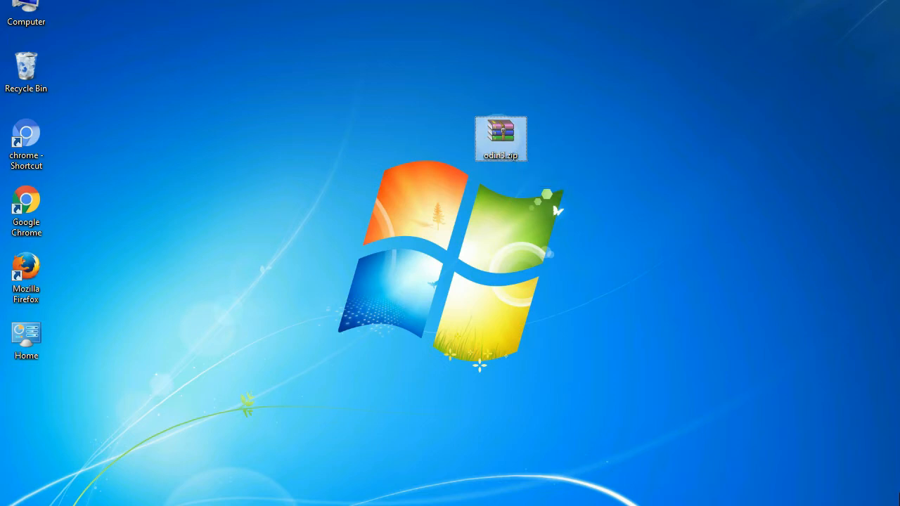
Open the odin3.zip archive on the desktop to launch Odin3
{"action": "double_click", "coordinate": [501, 138]}
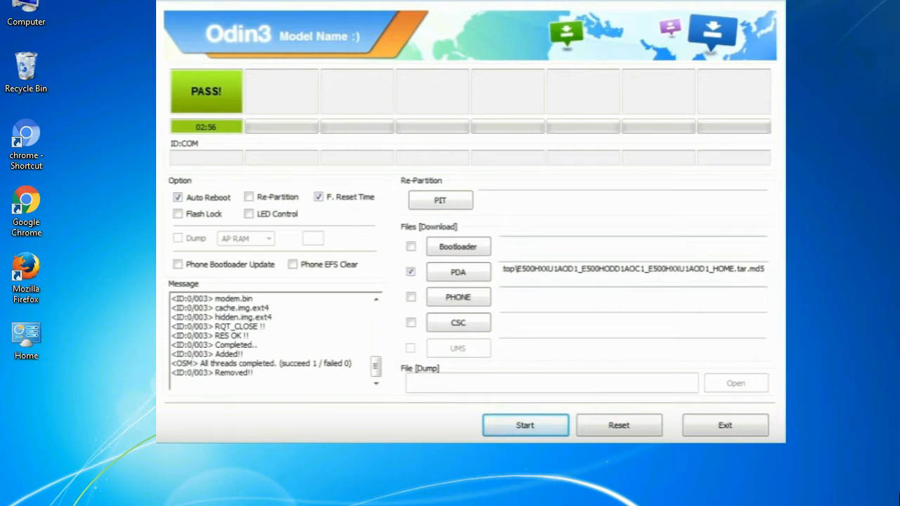
Exit Odin3 after the PASS! result
{"action": "left_click", "coordinate": [725, 425]}
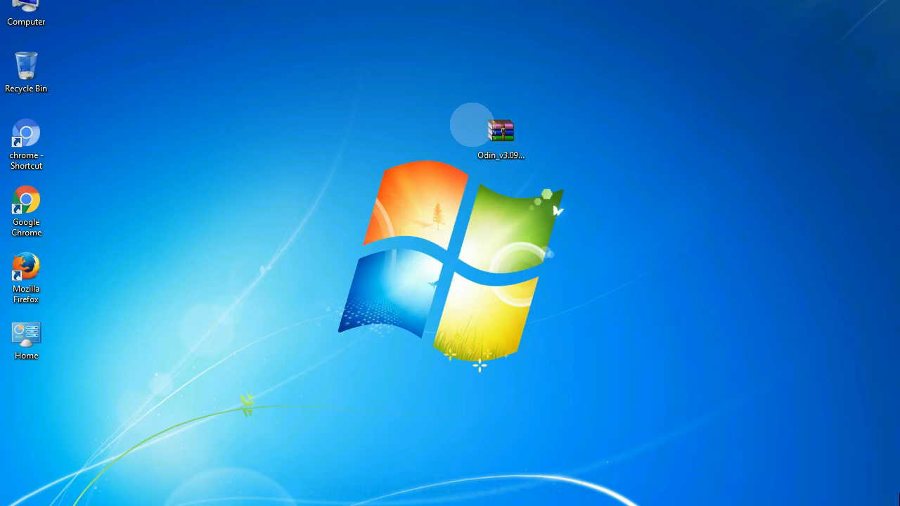
Extract the Odin_v3.09 archive here and launch Odin3 v3.09.exe from its folder
{"action": "left_click", "coordinate": [500, 133]}
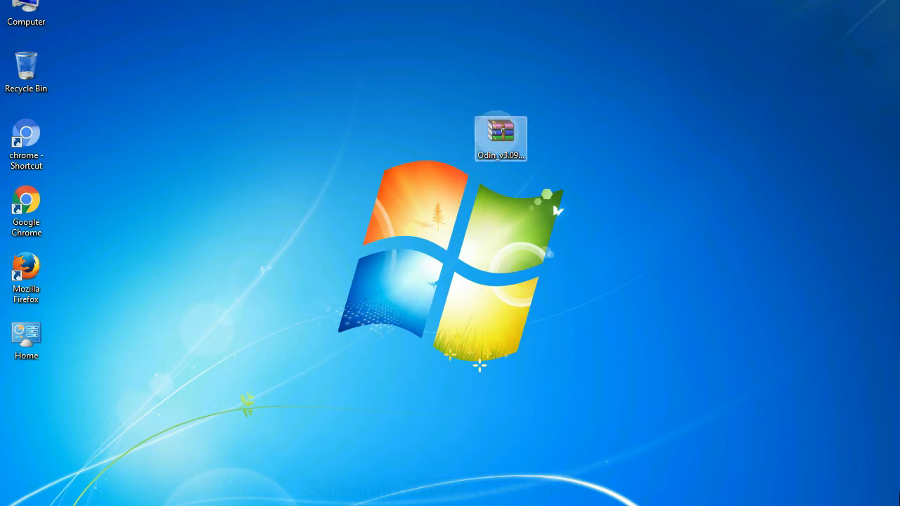
{"action": "right_click", "coordinate": [500, 136]}
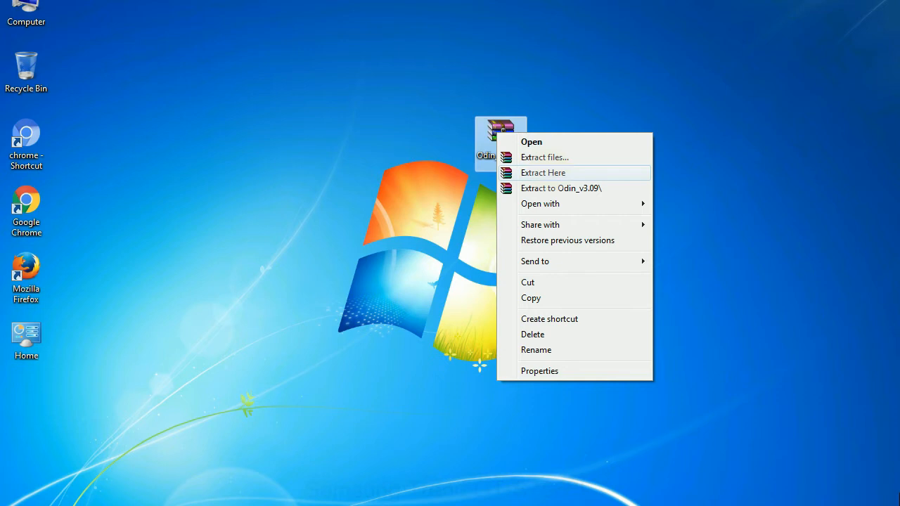
{"action": "left_click", "coordinate": [543, 173]}
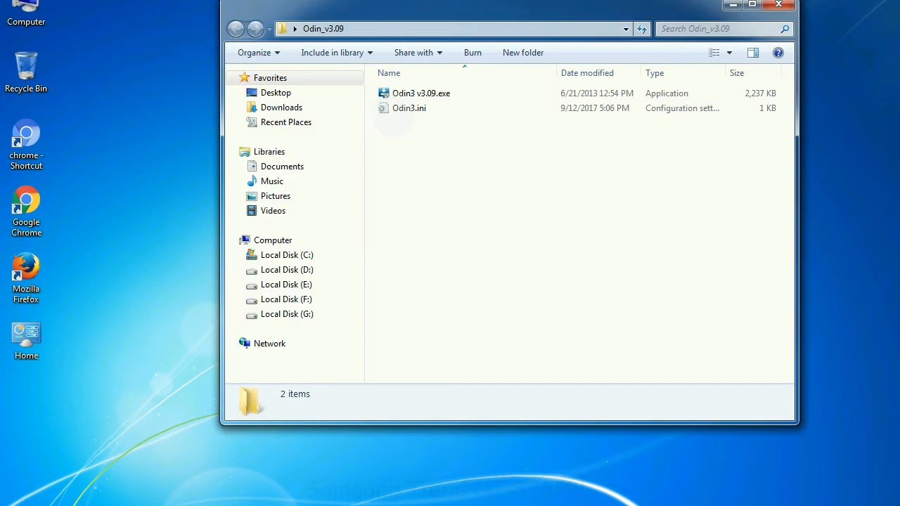
{"action": "right_click", "coordinate": [421, 93]}
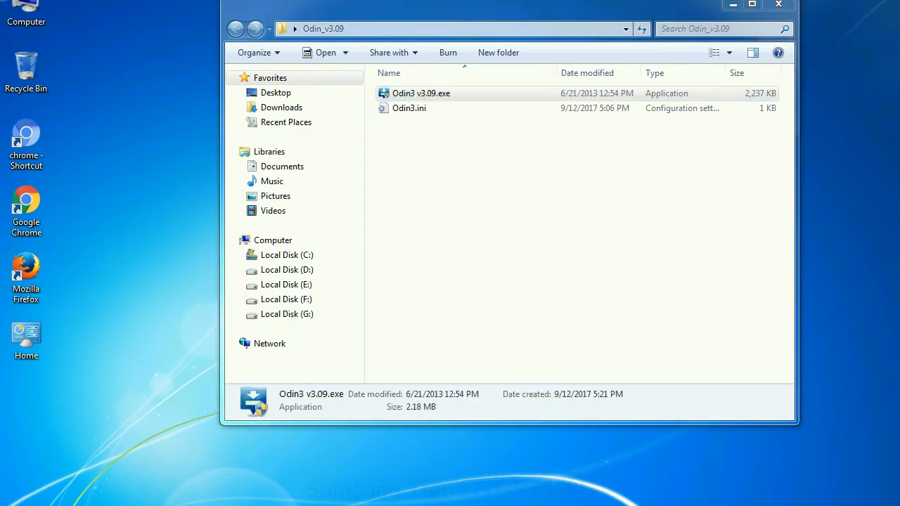
{"action": "double_click", "coordinate": [421, 93]}
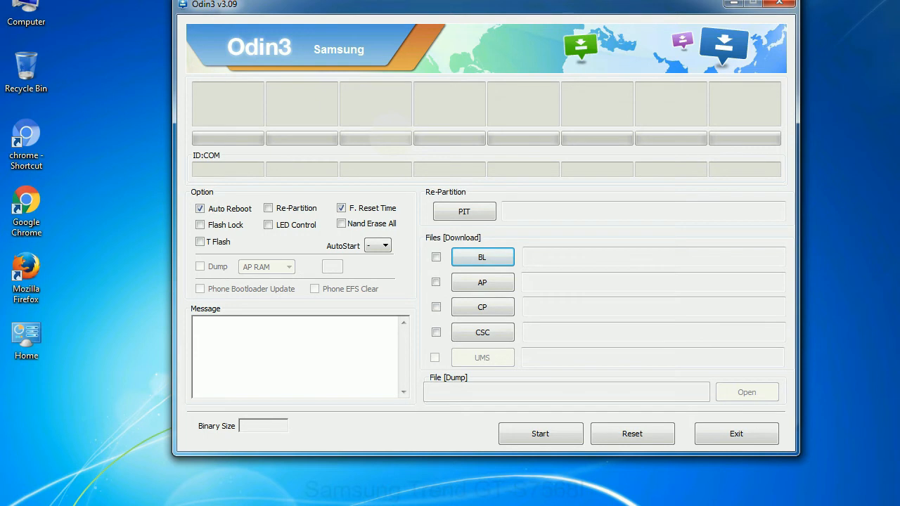
Close the empty Odin3 v3.09 window
{"action": "left_click", "coordinate": [779, 3]}
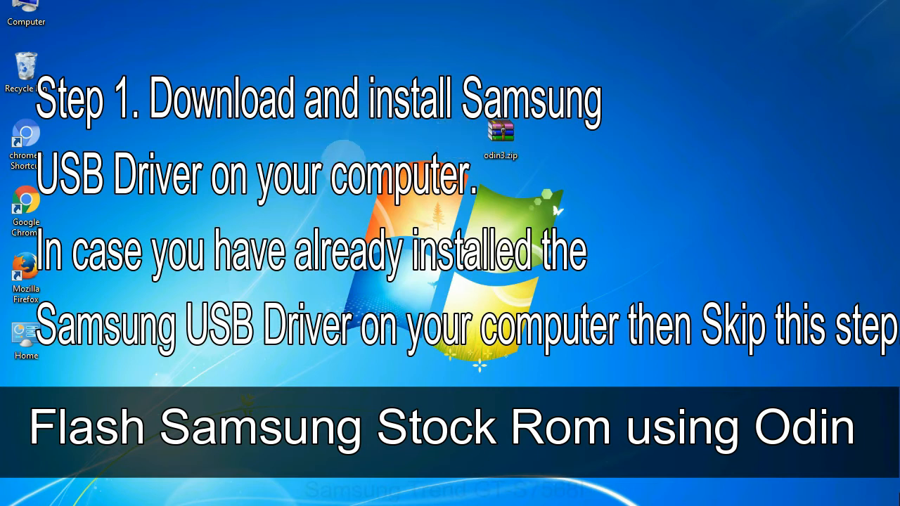
Open the Odin_v3.09 folder and run Odin3 v3.09.exe again
{"action": "left_click", "coordinate": [501, 137]}
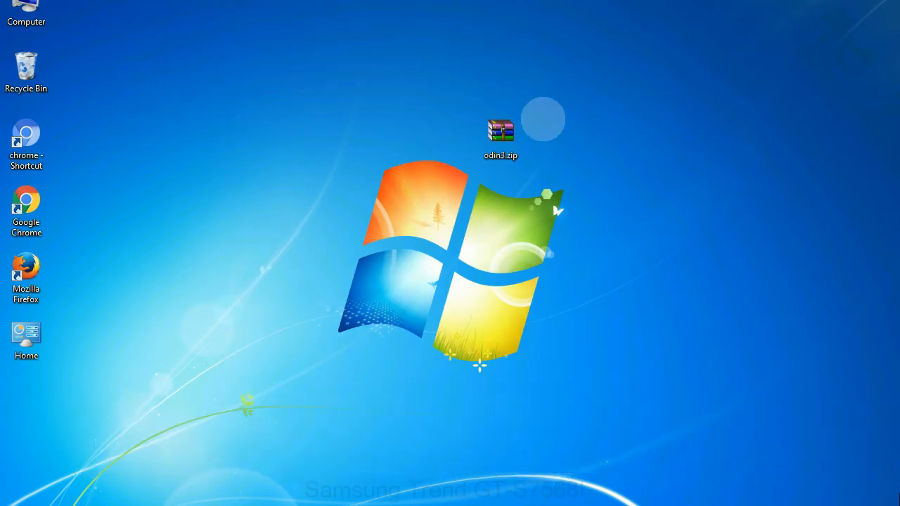
{"action": "double_click", "coordinate": [500, 134]}
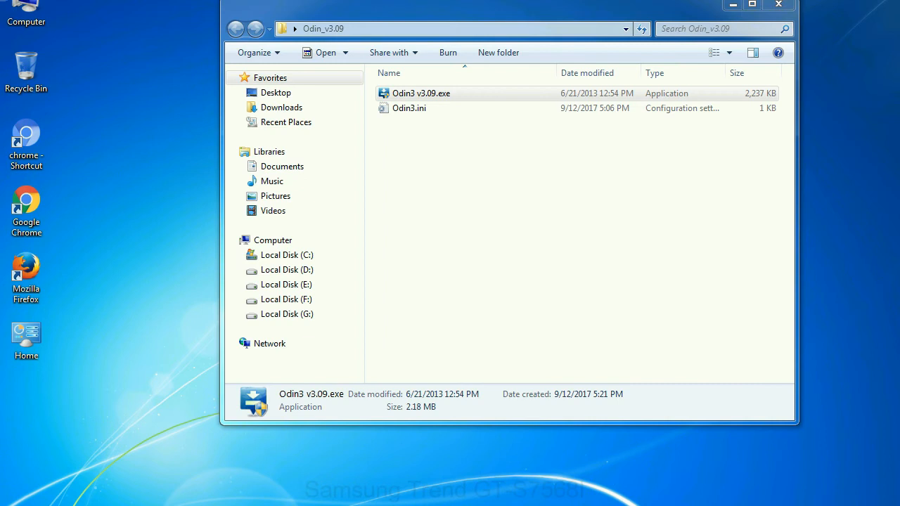
{"action": "double_click", "coordinate": [421, 93]}
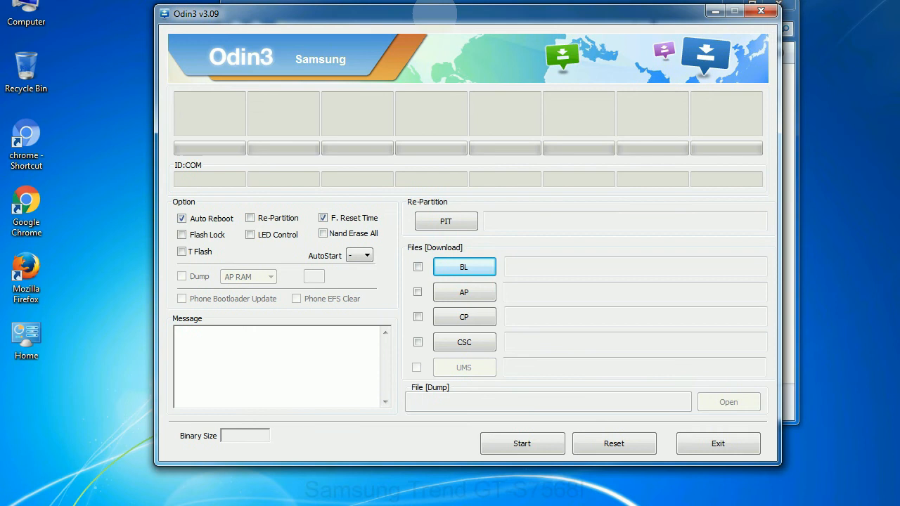
{"action": "left_click", "coordinate": [760, 10]}
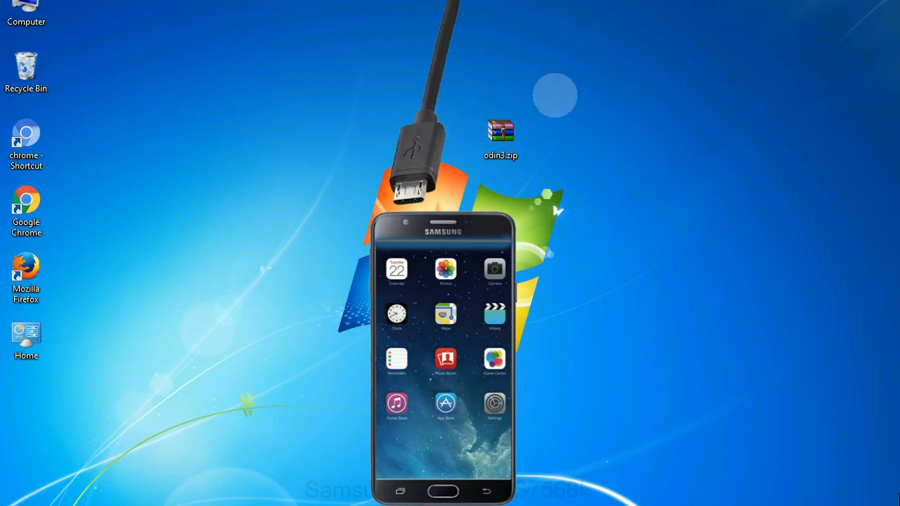
{"action": "mouse_move", "coordinate": [536, 135]}
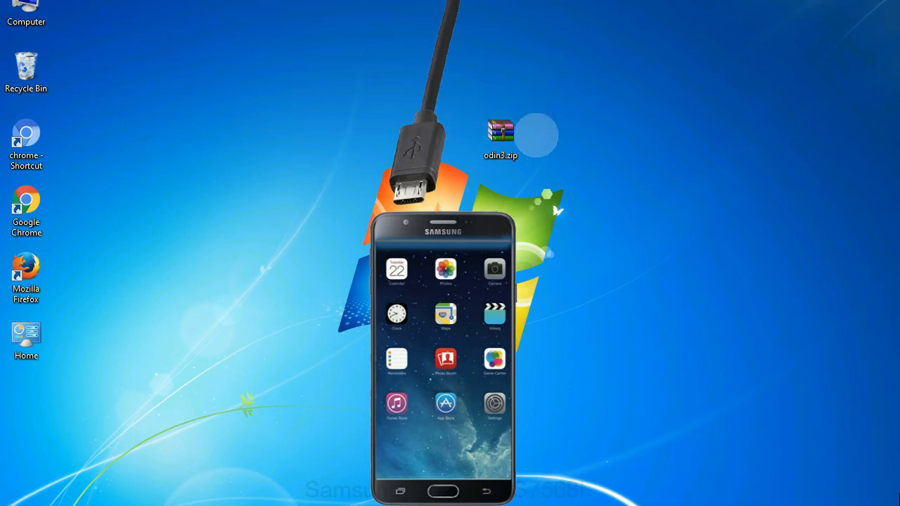
{"action": "double_click", "coordinate": [501, 134]}
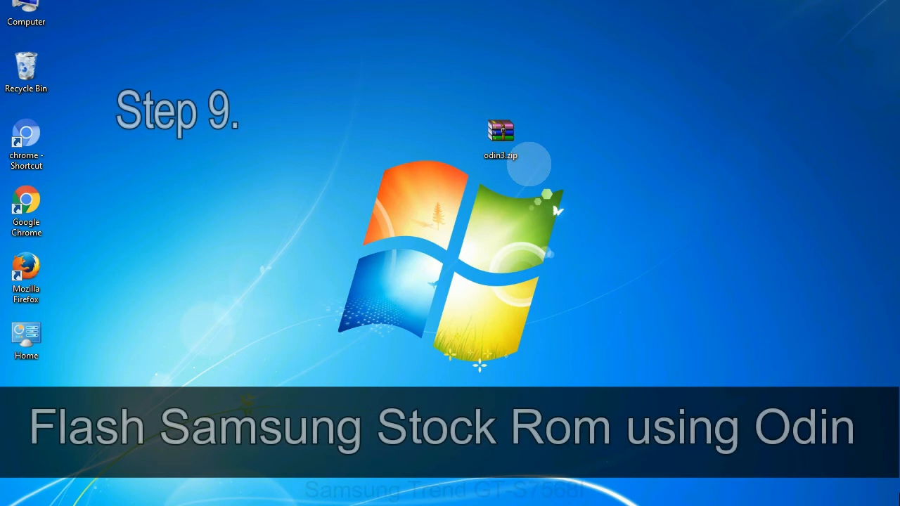
{"action": "left_click", "coordinate": [501, 137]}
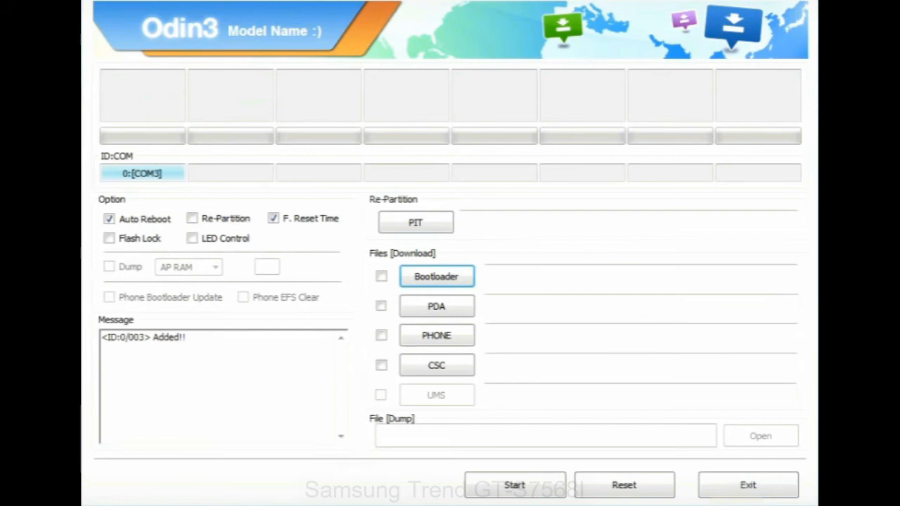
Choose the stock firmware .tar.md5 file for the PDA slot
{"action": "left_click", "coordinate": [436, 306]}
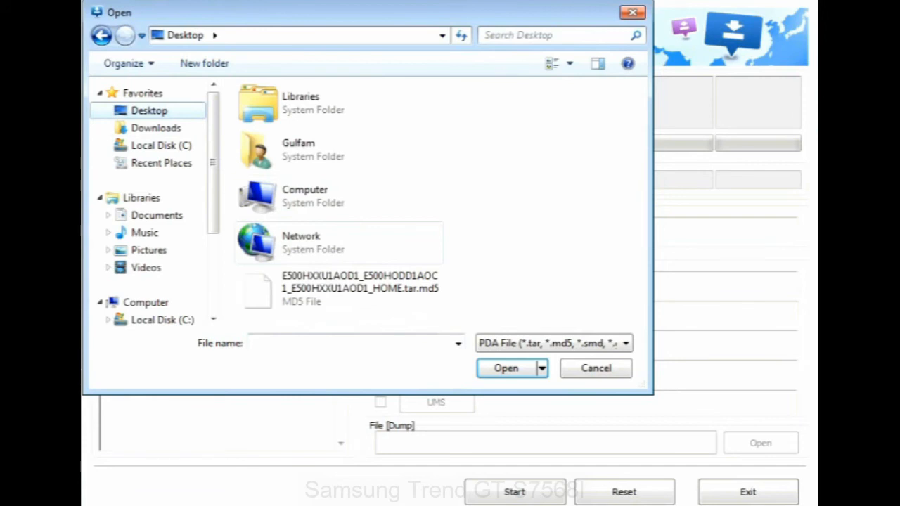
{"action": "left_click", "coordinate": [505, 368]}
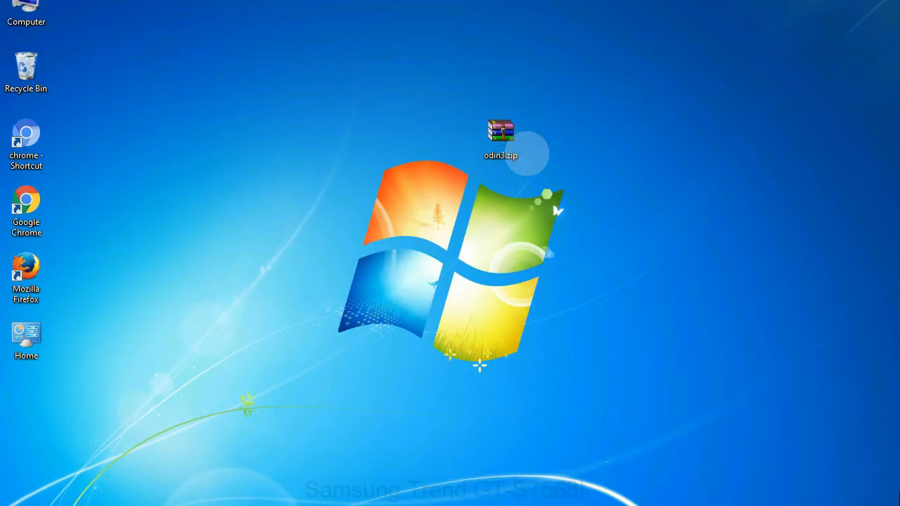
Start the PDA flash, wait for PASS! (succeed 1, failed 0), then exit Odin3
{"action": "left_click", "coordinate": [501, 137]}
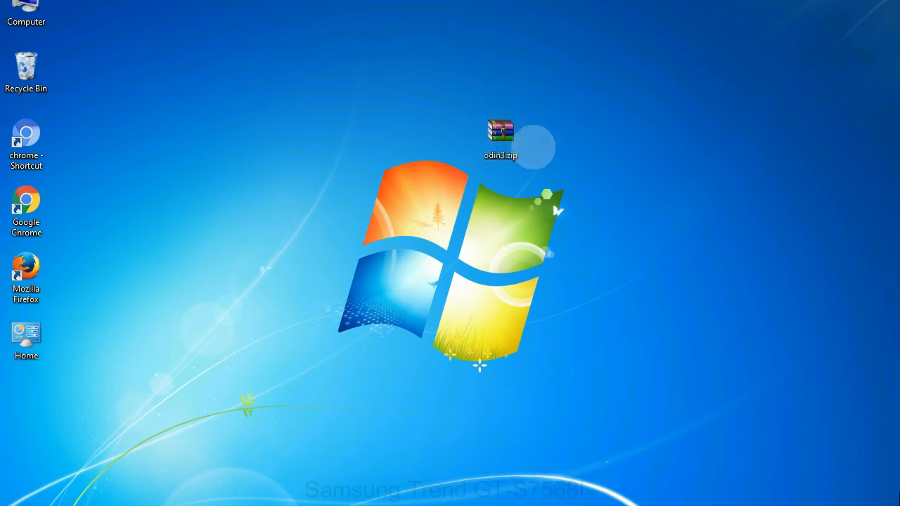
{"action": "left_click", "coordinate": [501, 137]}
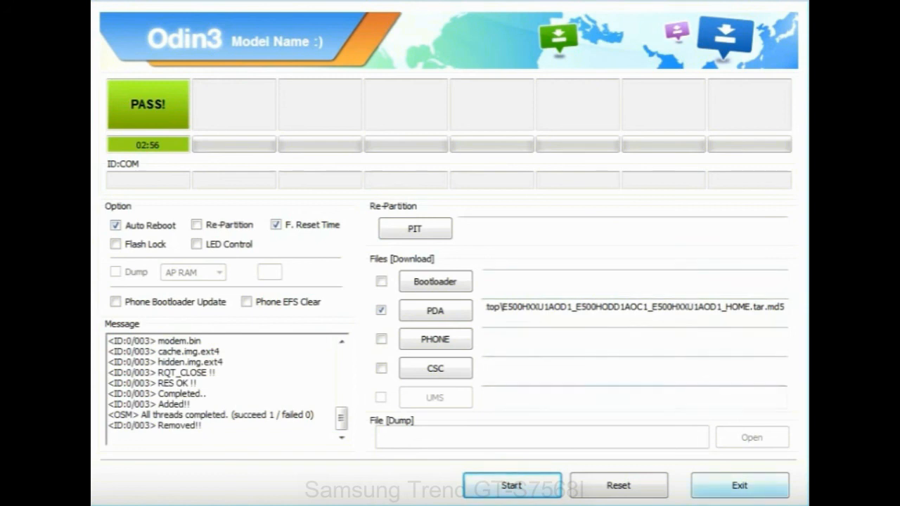
{"action": "left_click", "coordinate": [739, 486]}
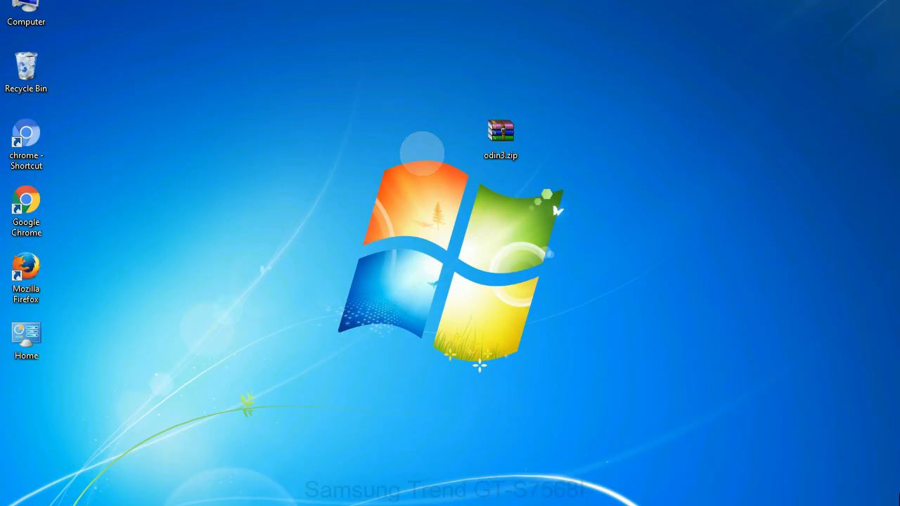